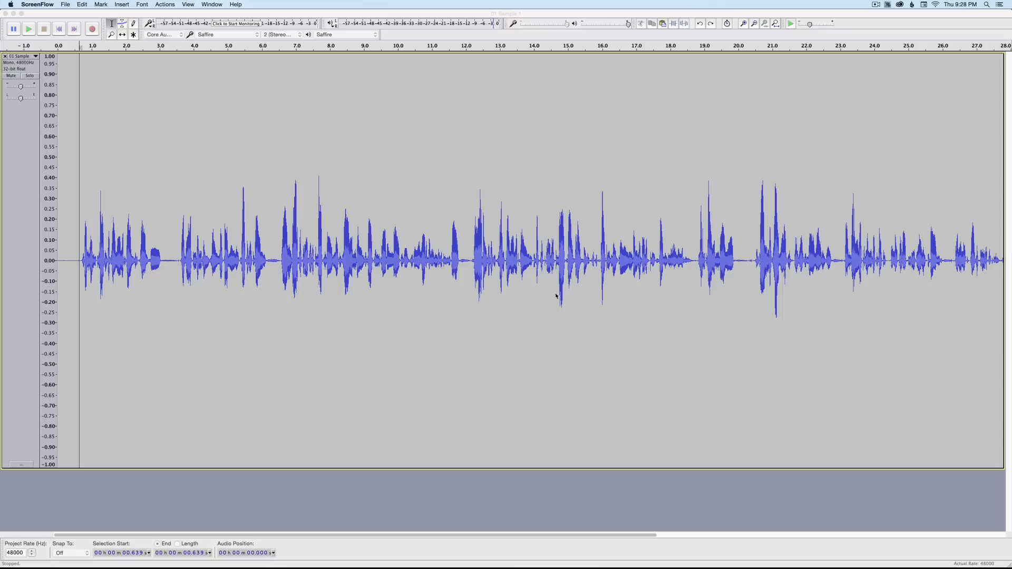
mouse_move(551, 294)
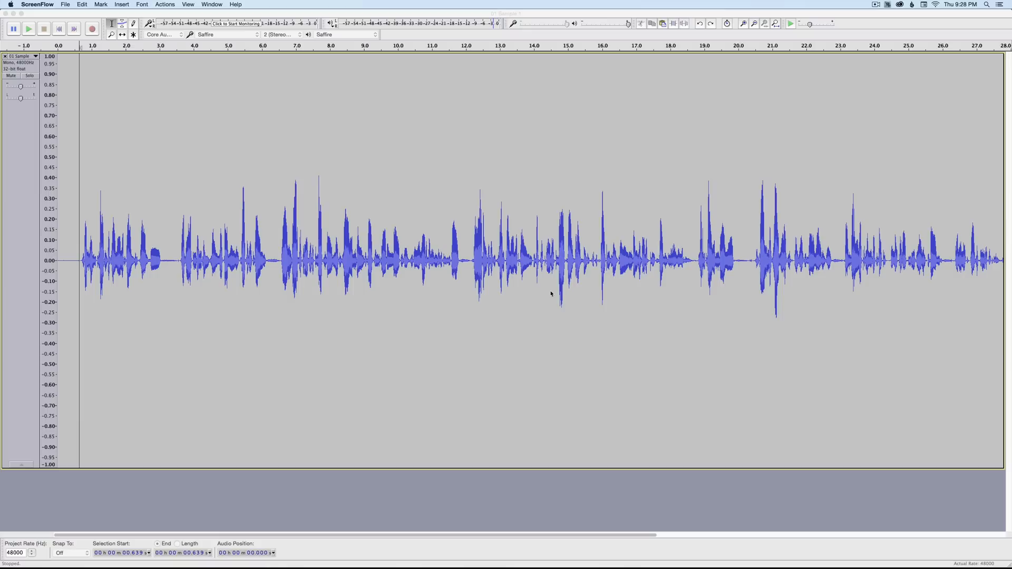
mouse_move(384, 268)
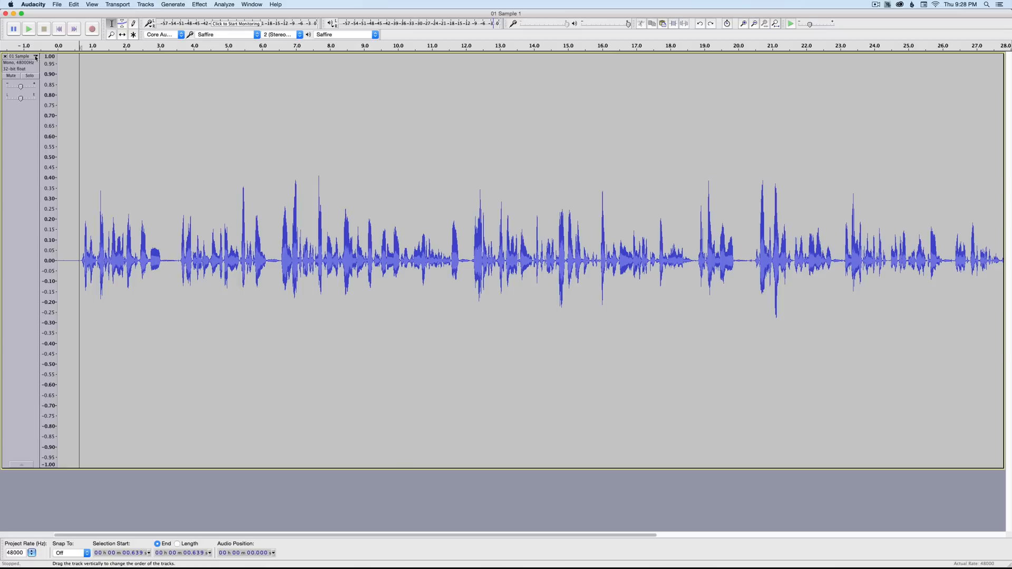
Switch the dialogue track's display to Waveform (dB) from its name menu
click(36, 56)
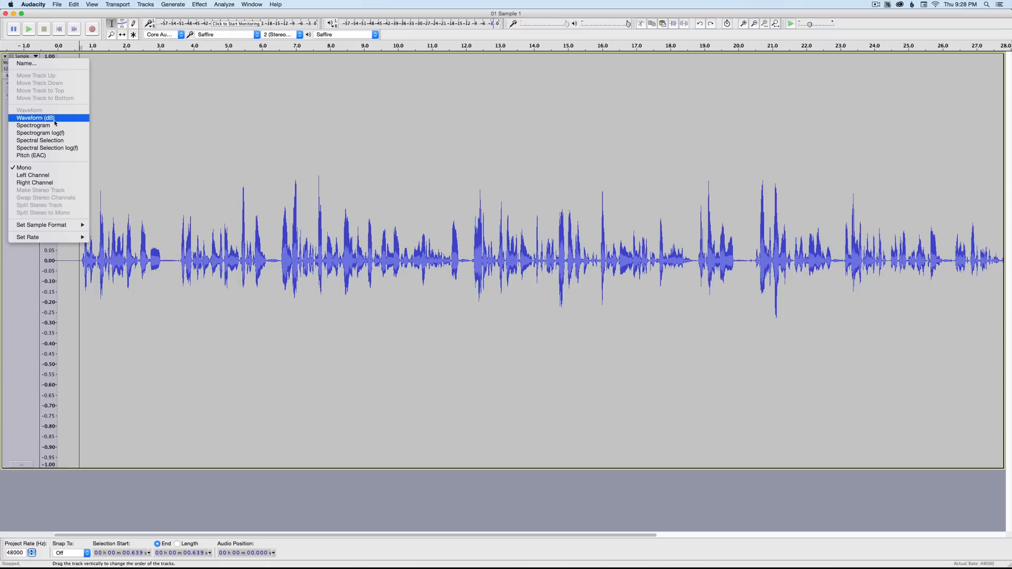
click(36, 117)
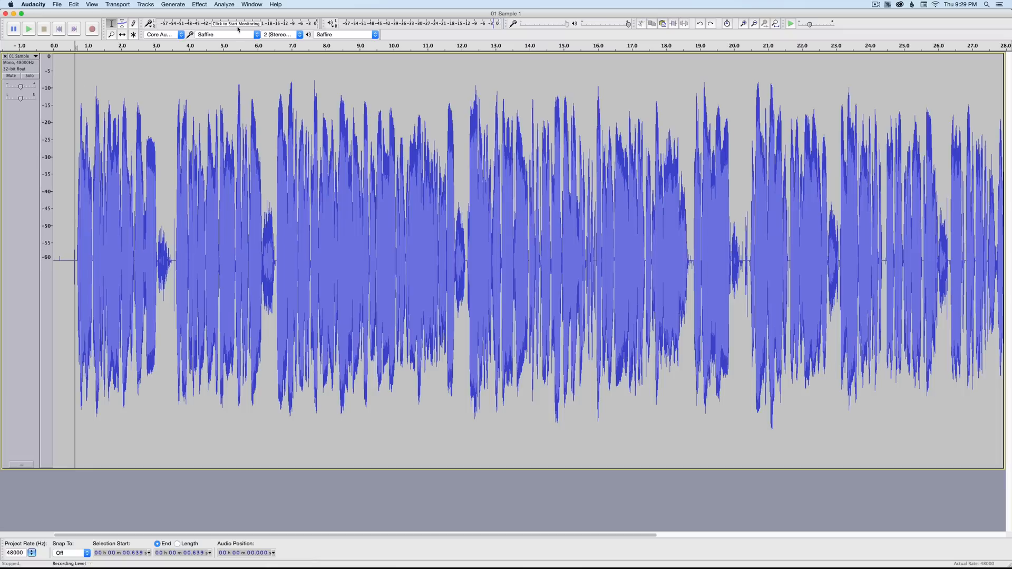
Apply the Compressor effect at -30 dB threshold, 3:1 ratio to the whole track
click(200, 4)
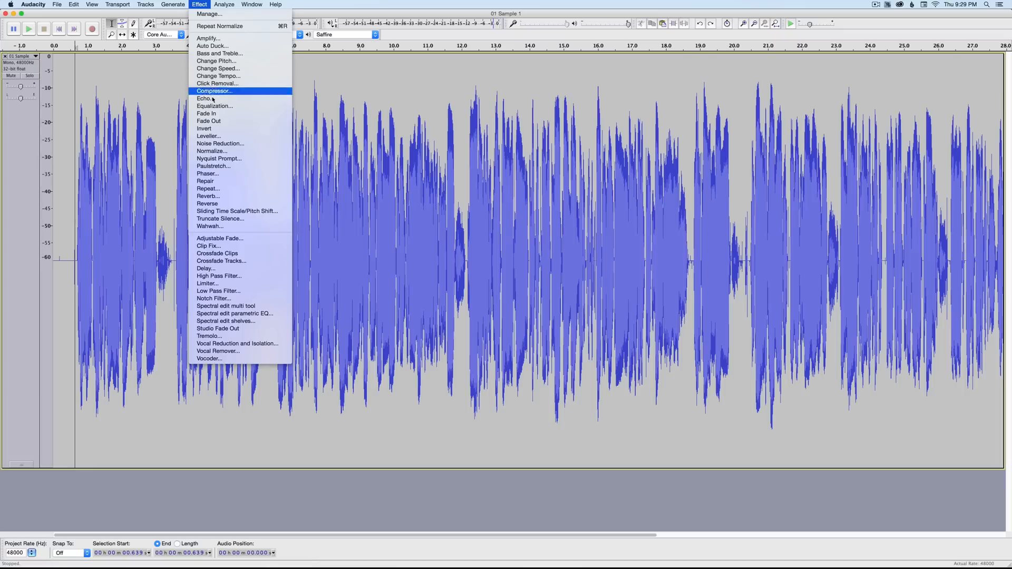
click(214, 91)
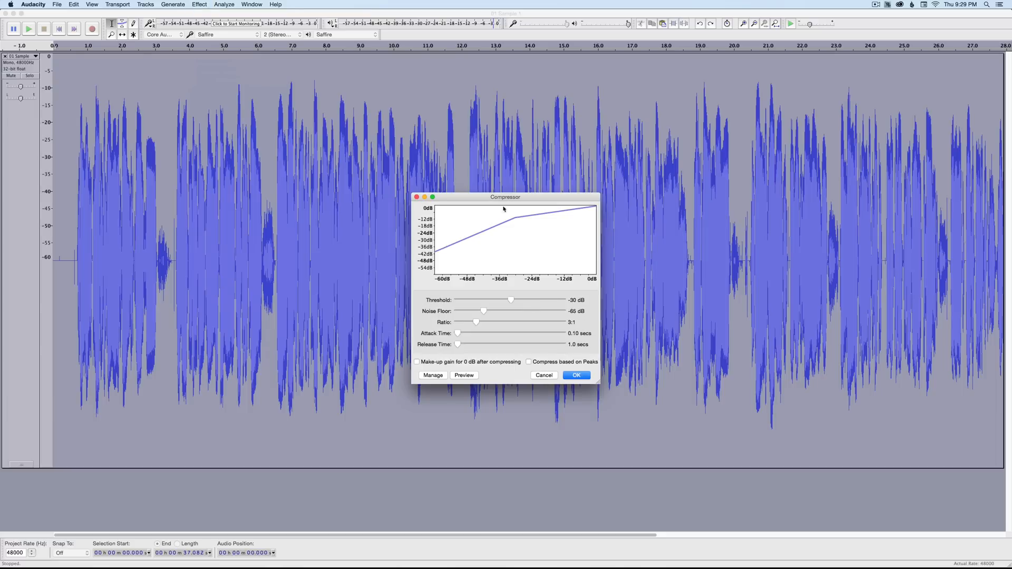
drag(505, 197, 275, 168)
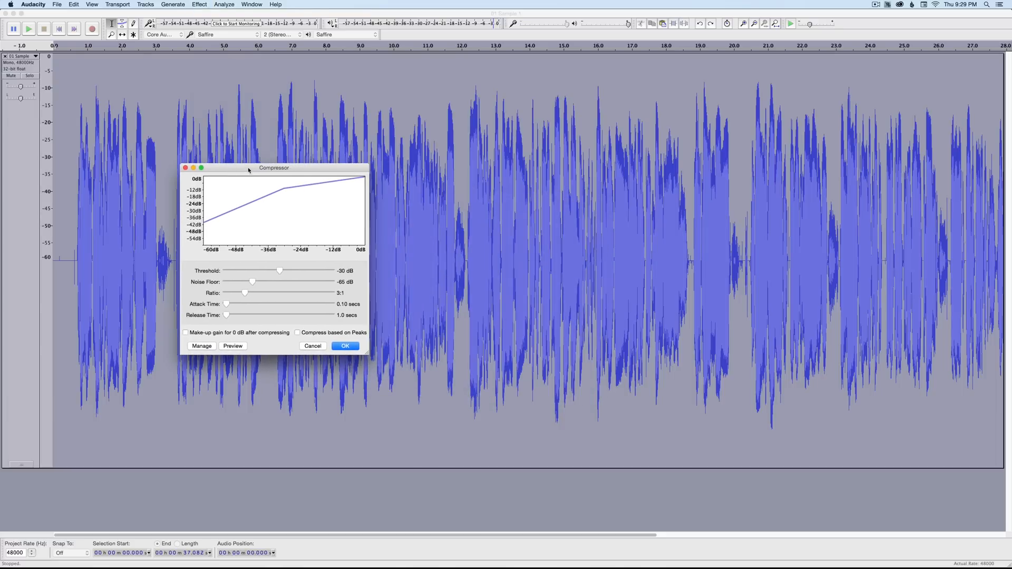
drag(274, 168, 271, 172)
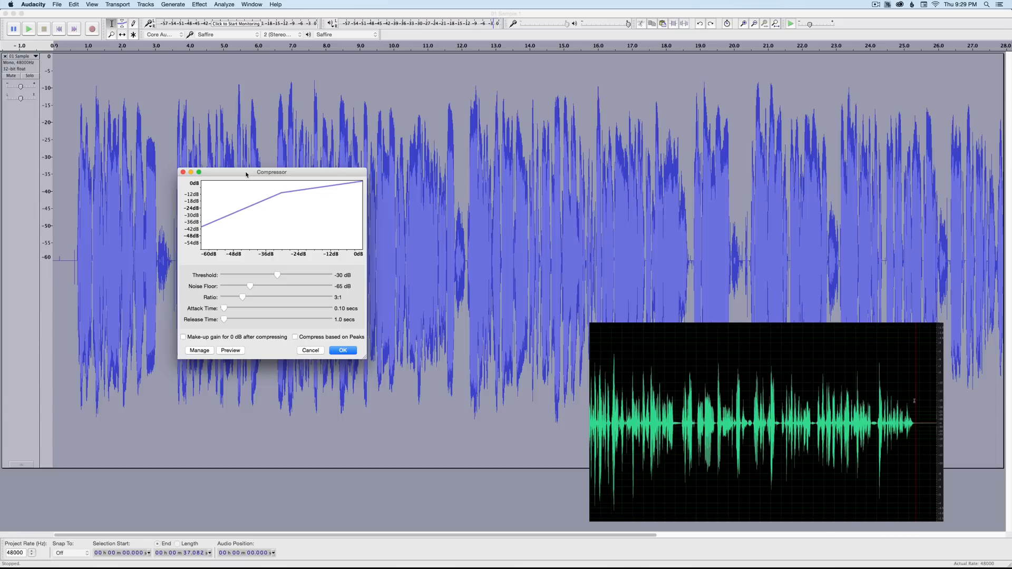
drag(271, 172, 152, 163)
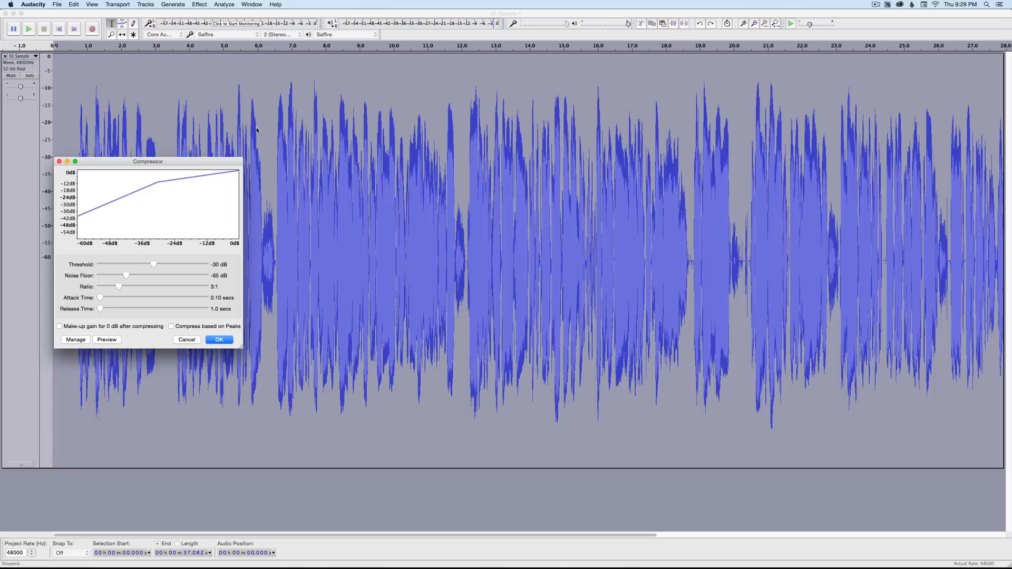
mouse_move(212, 160)
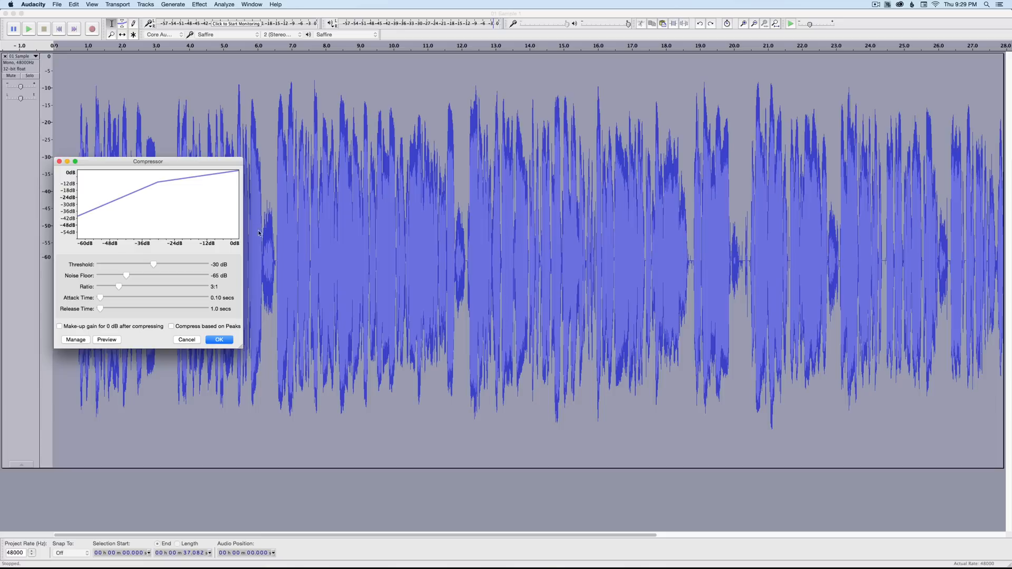
mouse_move(354, 147)
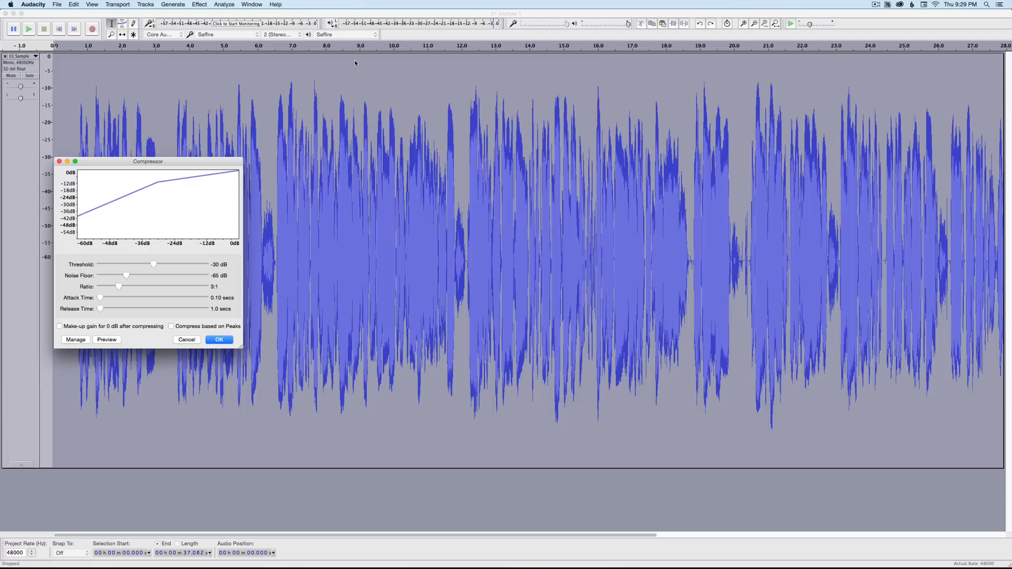
mouse_move(154, 164)
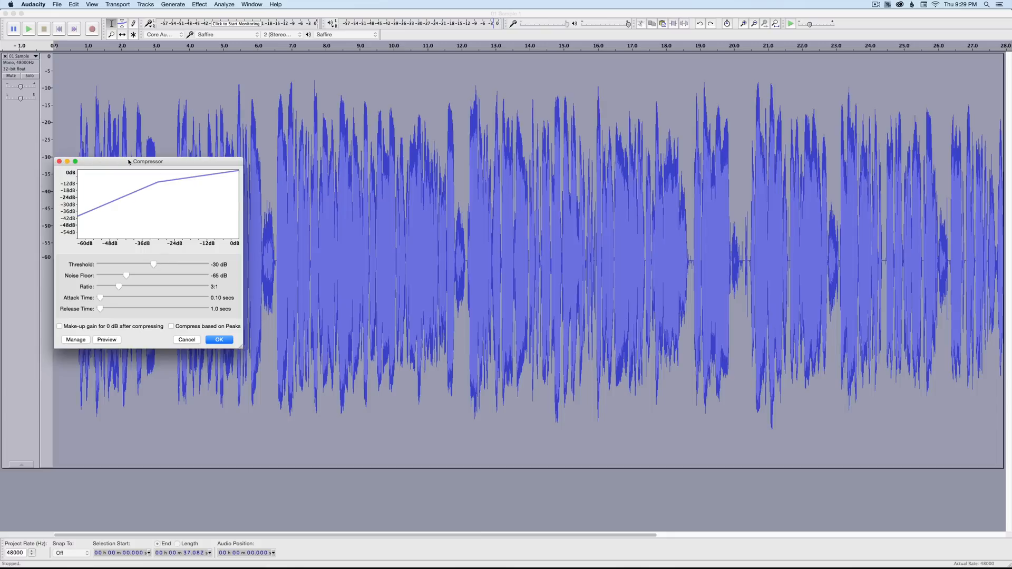
mouse_move(139, 161)
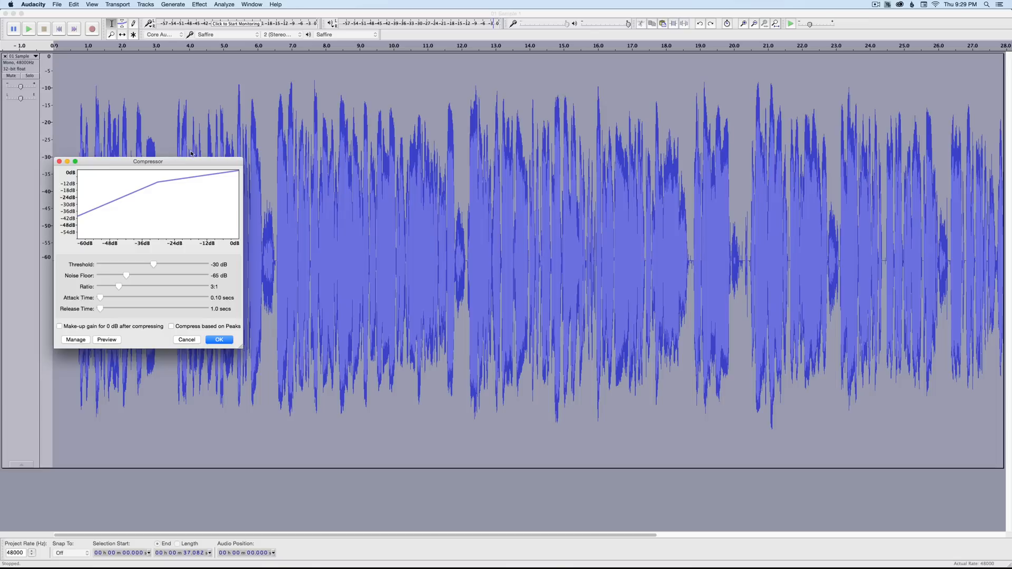
mouse_move(206, 157)
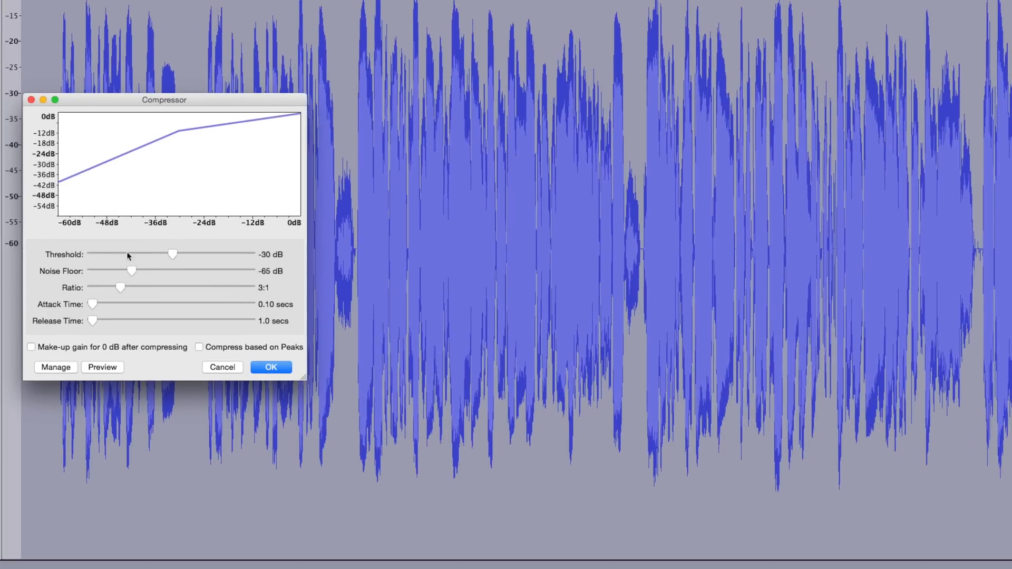
mouse_move(134, 272)
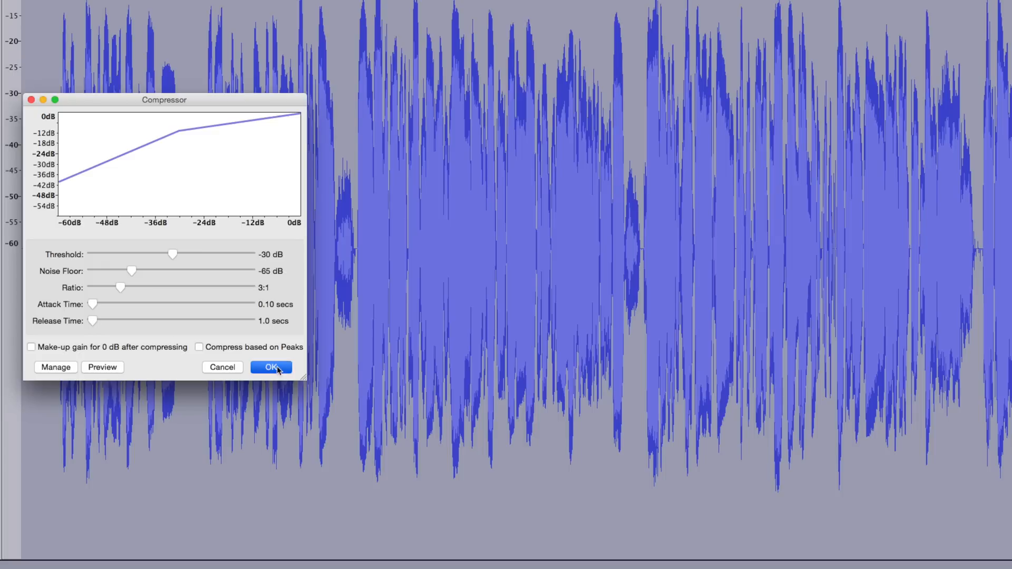
click(271, 367)
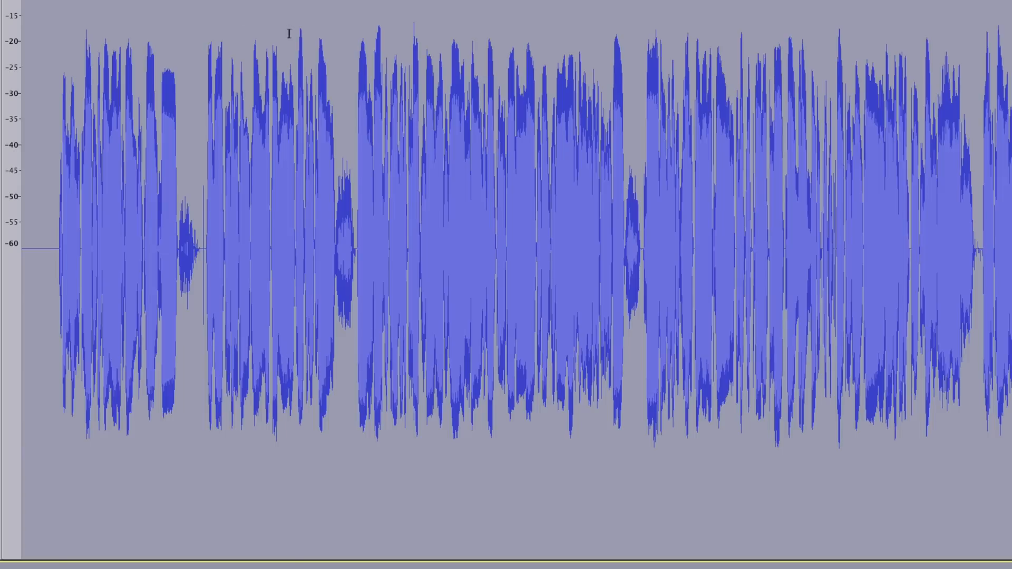
mouse_move(715, 35)
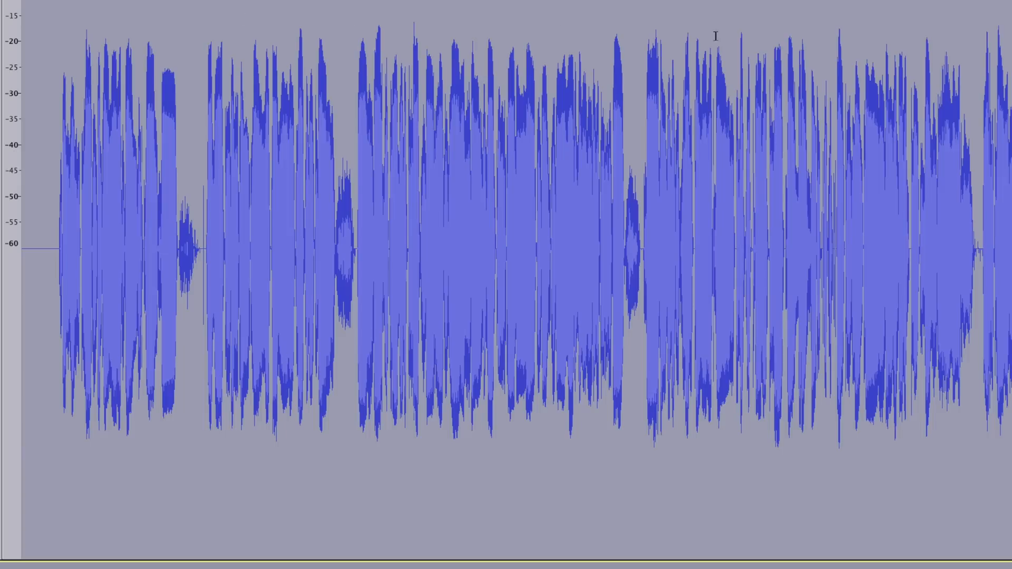
Normalize the track to -2.0 dB maximum amplitude with Remove DC offset ticked
click(199, 5)
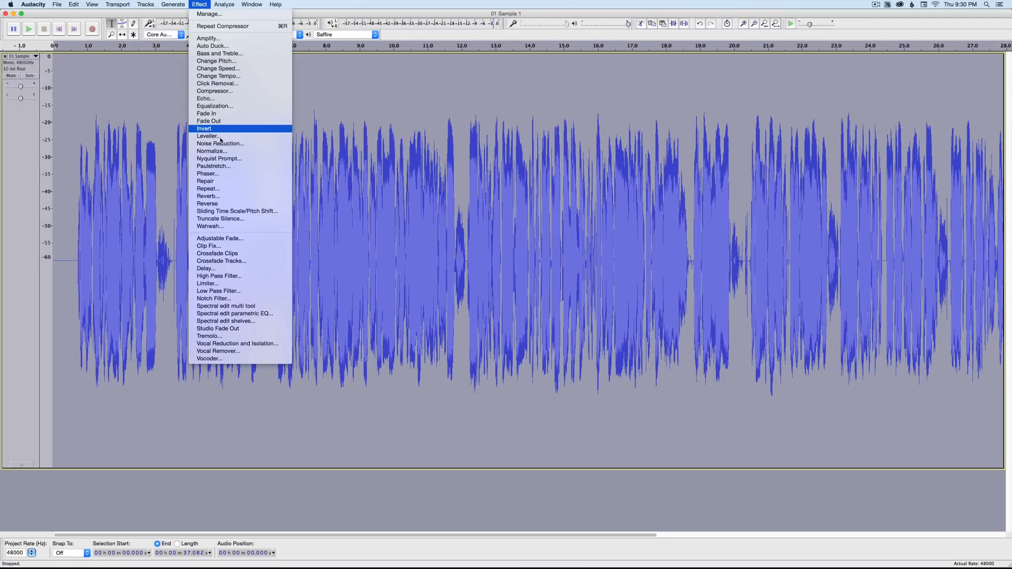
click(212, 150)
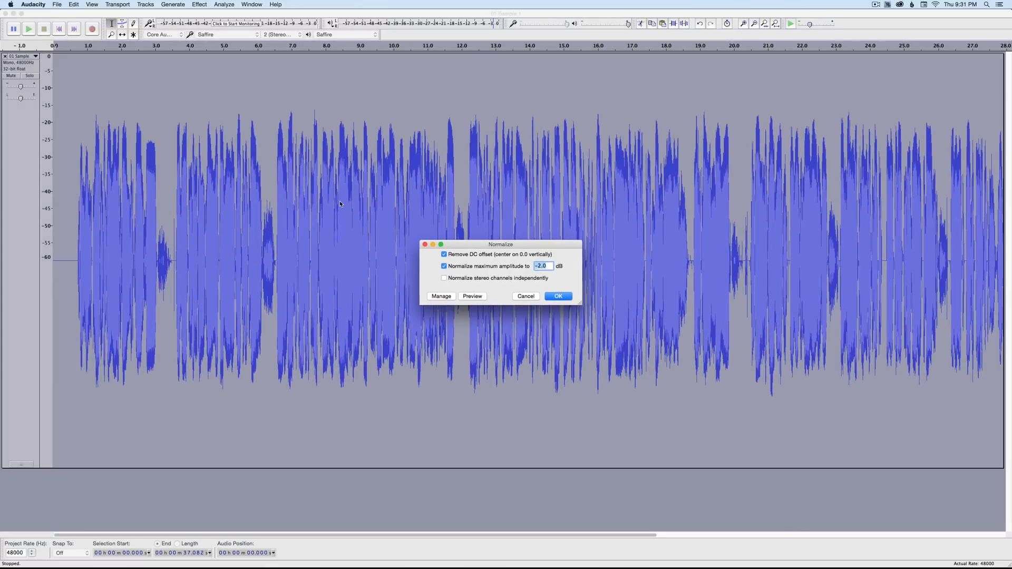
mouse_move(306, 118)
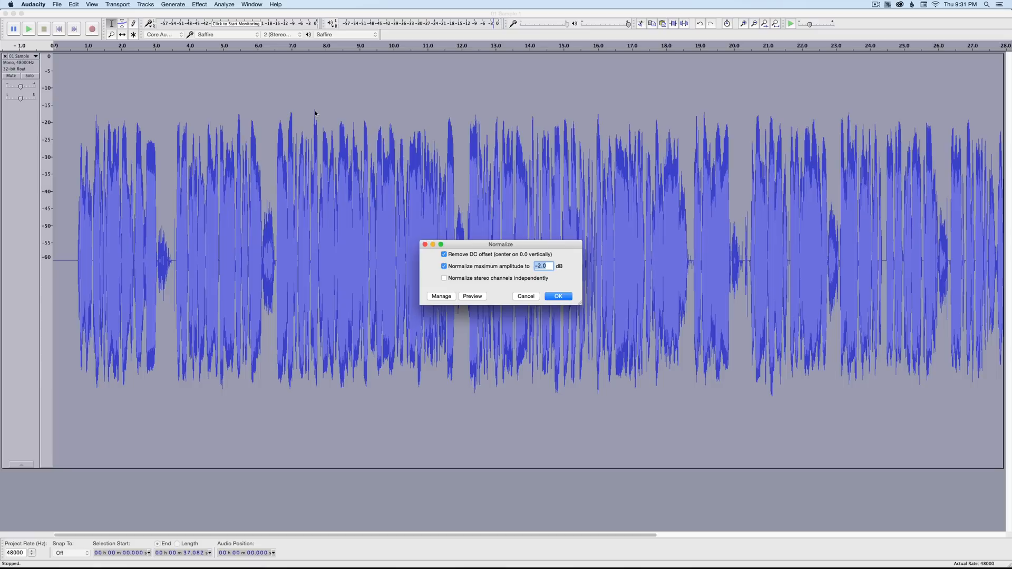
mouse_move(316, 94)
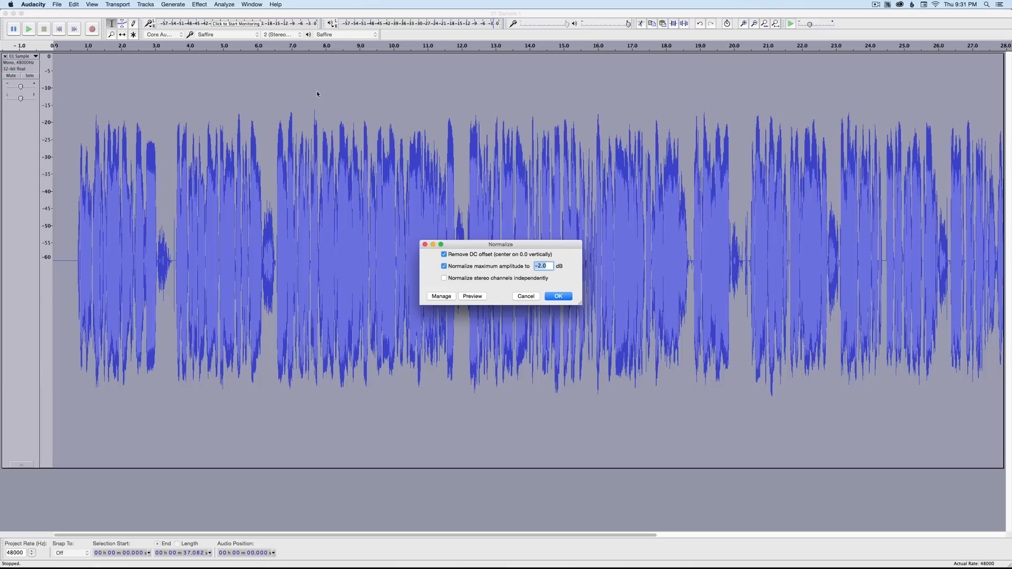
mouse_move(313, 65)
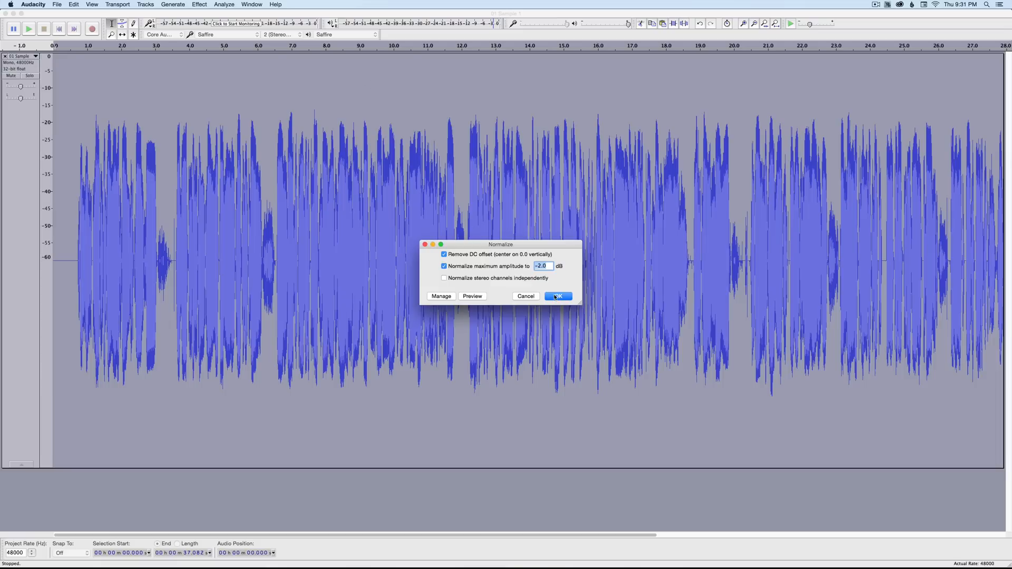
click(557, 295)
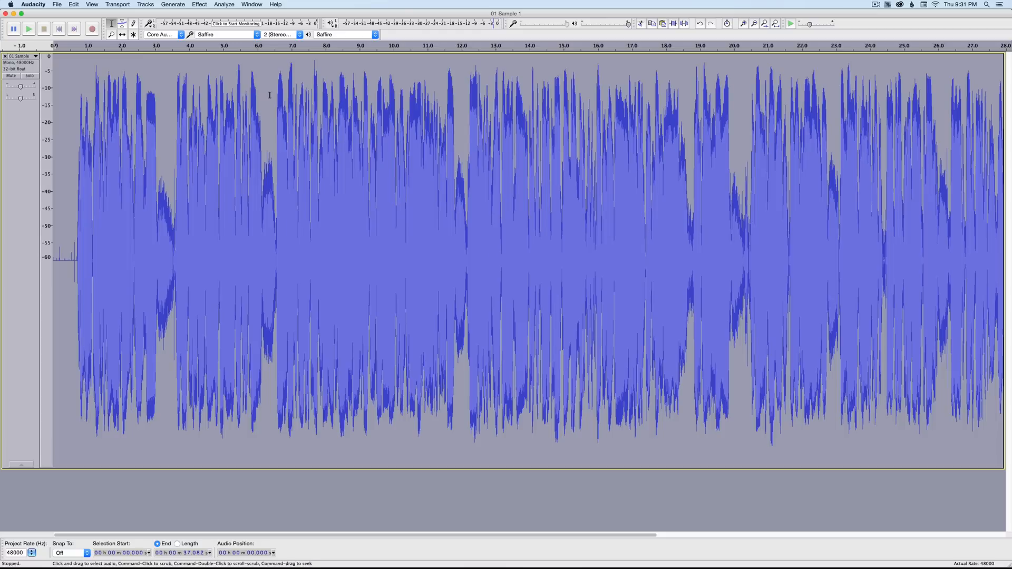
mouse_move(432, 91)
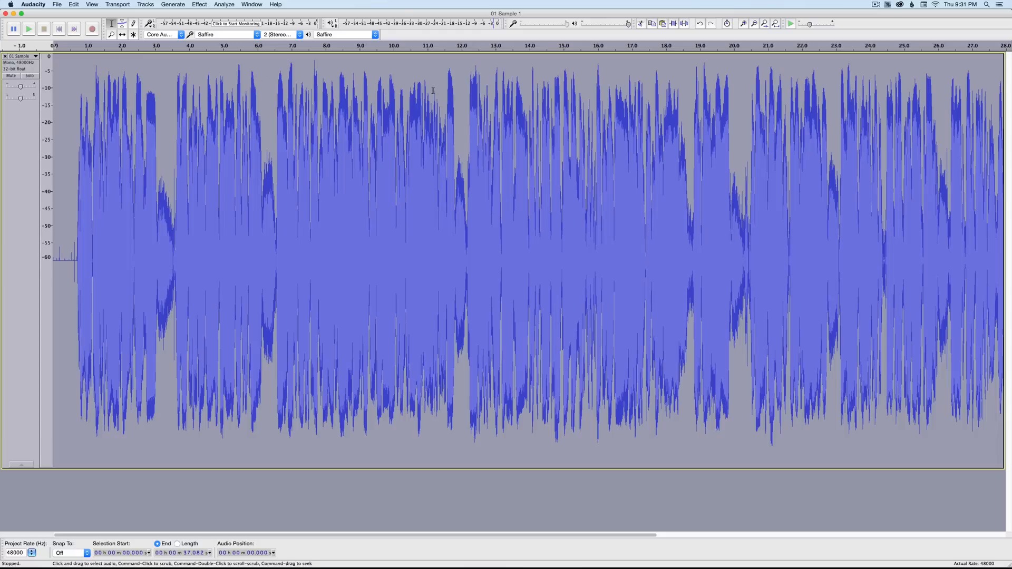
mouse_move(33, 61)
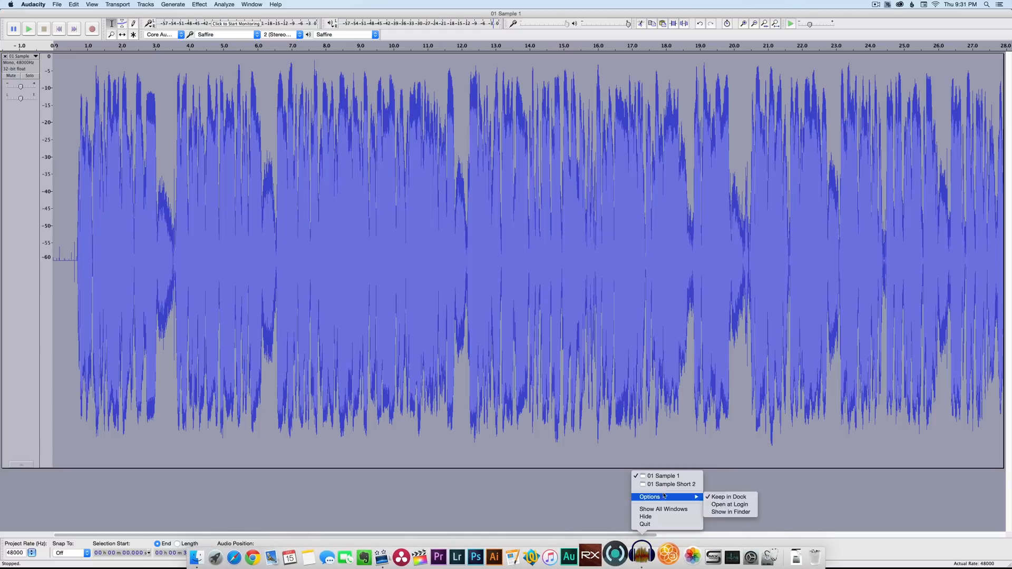
Bring the 01 Sample Short 2 project window to the front via the dock icon
click(672, 484)
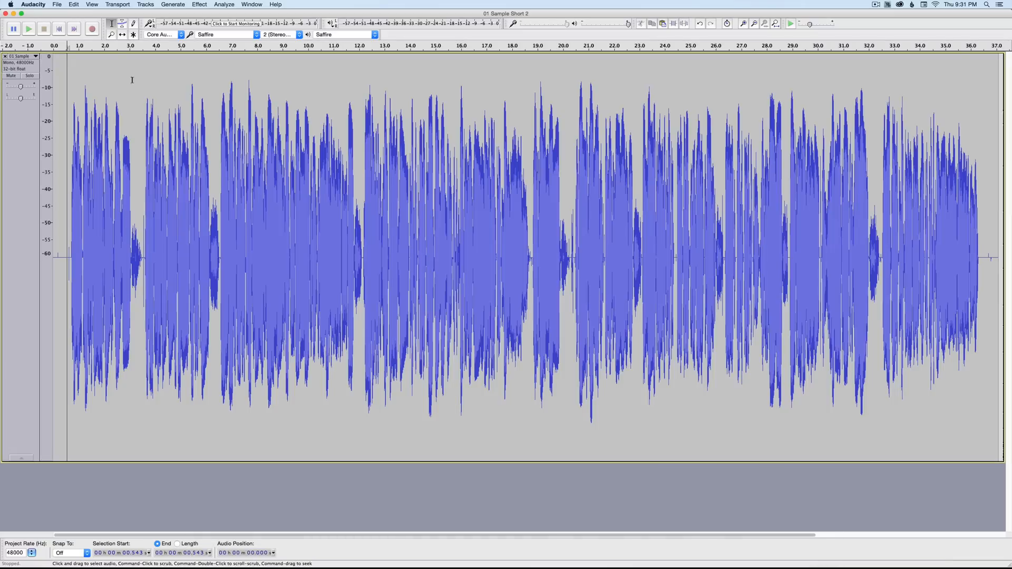